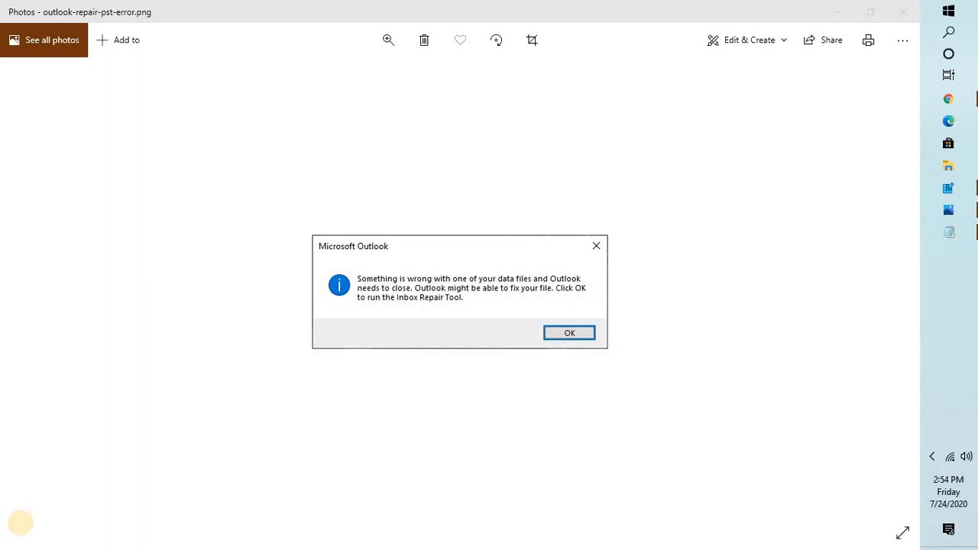
mouse_move(25, 528)
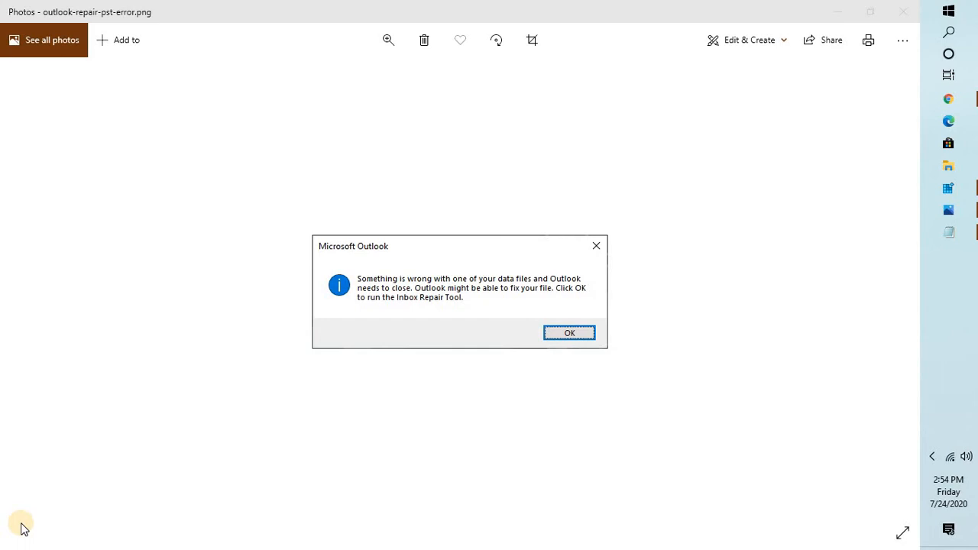
mouse_move(116, 166)
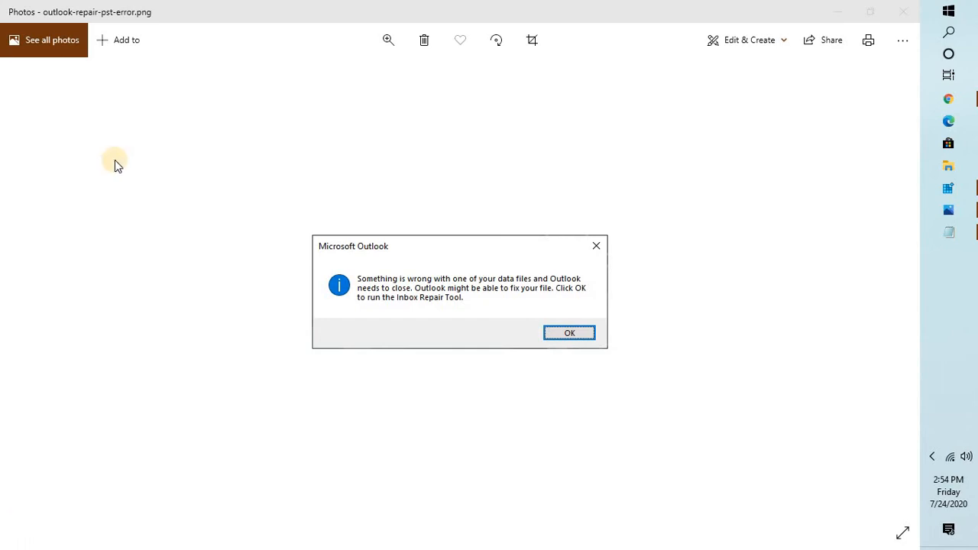
mouse_move(803, 247)
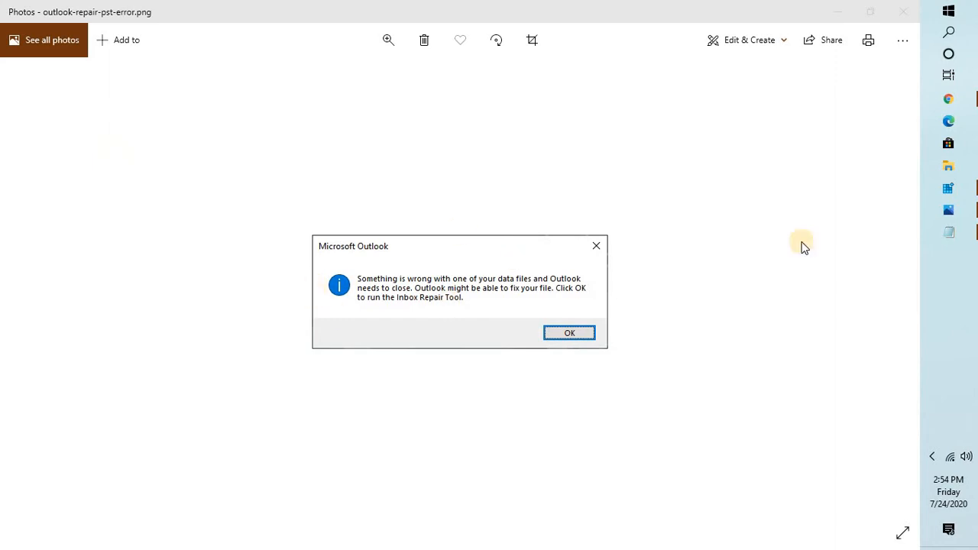
mouse_move(658, 208)
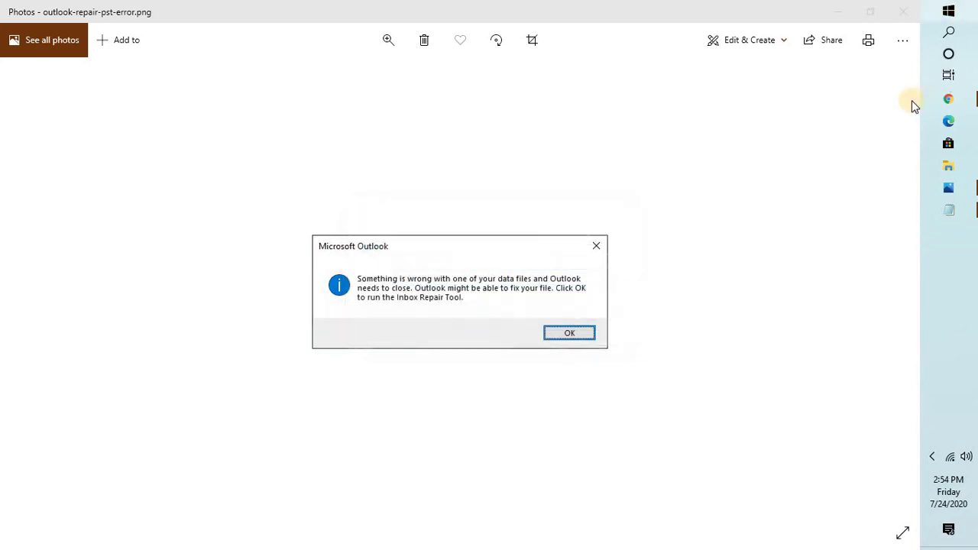
mouse_move(948, 32)
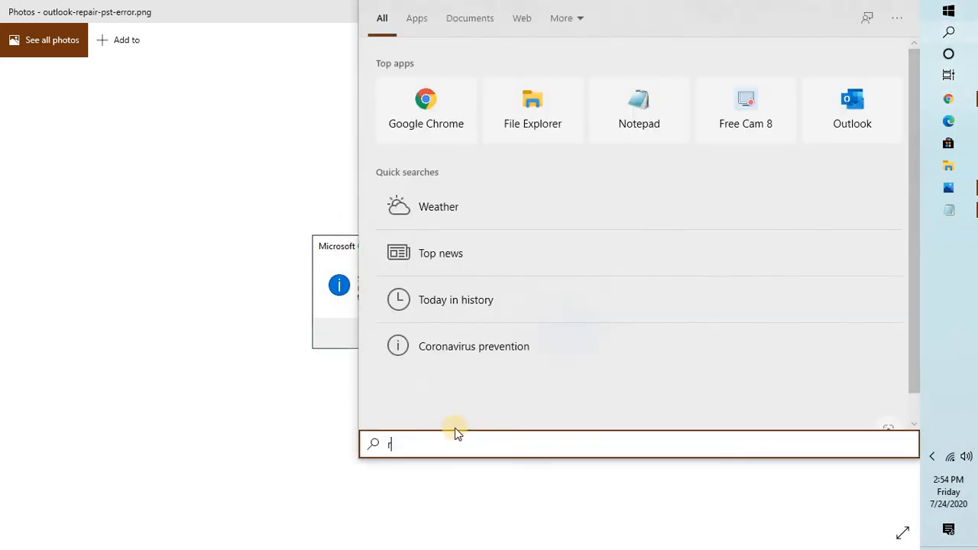
Step: Search Windows for regedit and launch Registry Editor from the results
type("egedit")
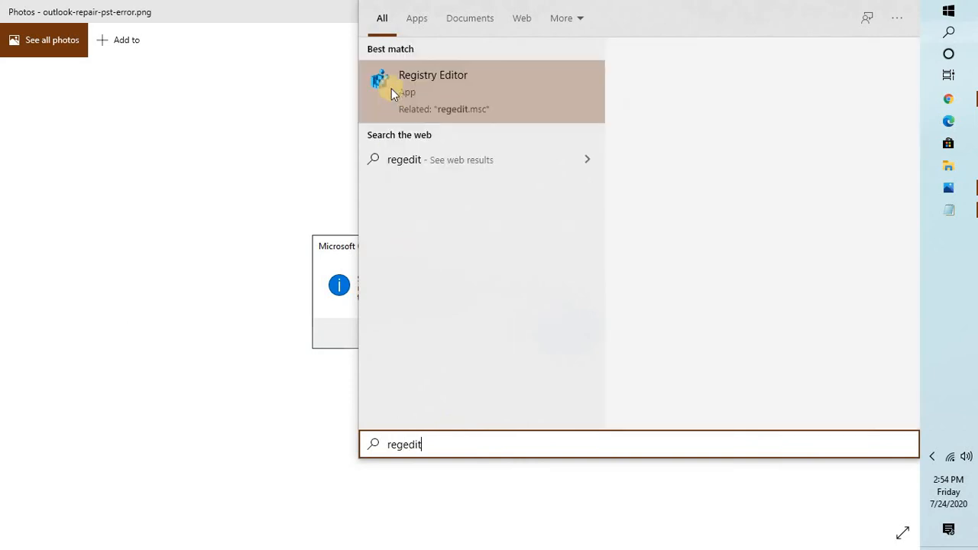
left_click(433, 84)
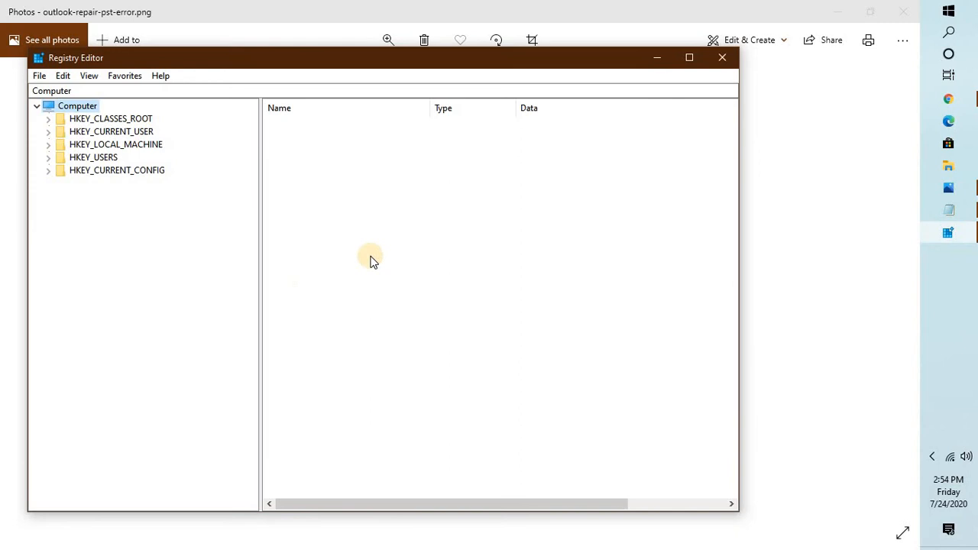
mouse_move(968, 243)
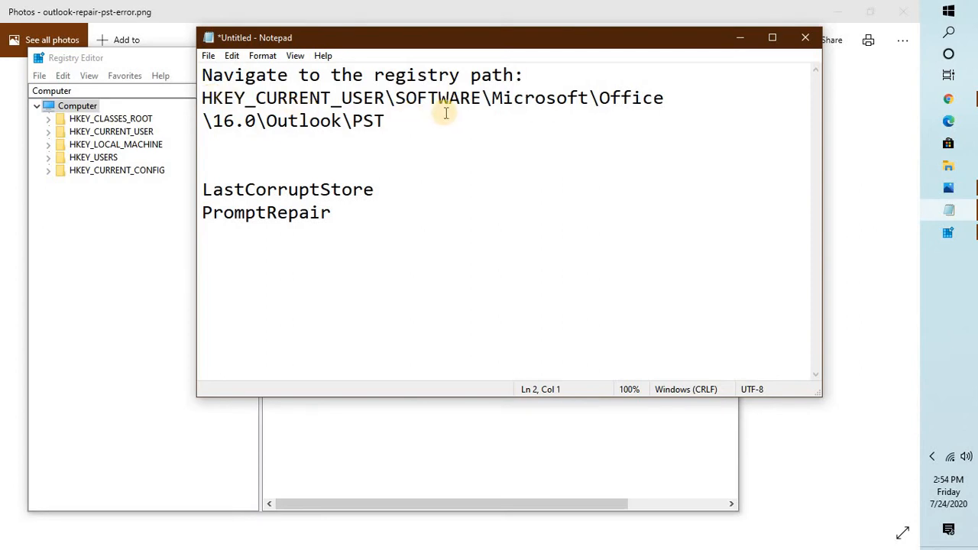
mouse_move(245, 128)
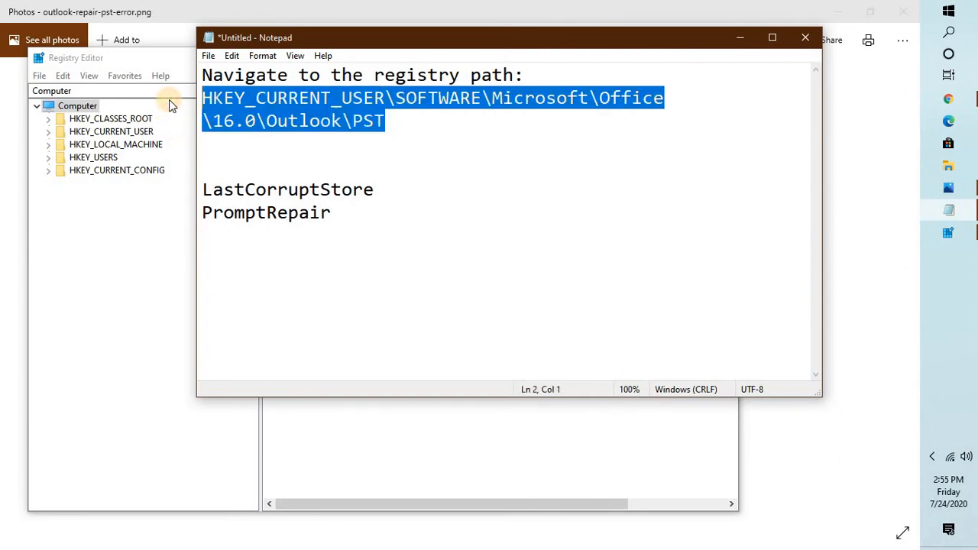
mouse_move(315, 107)
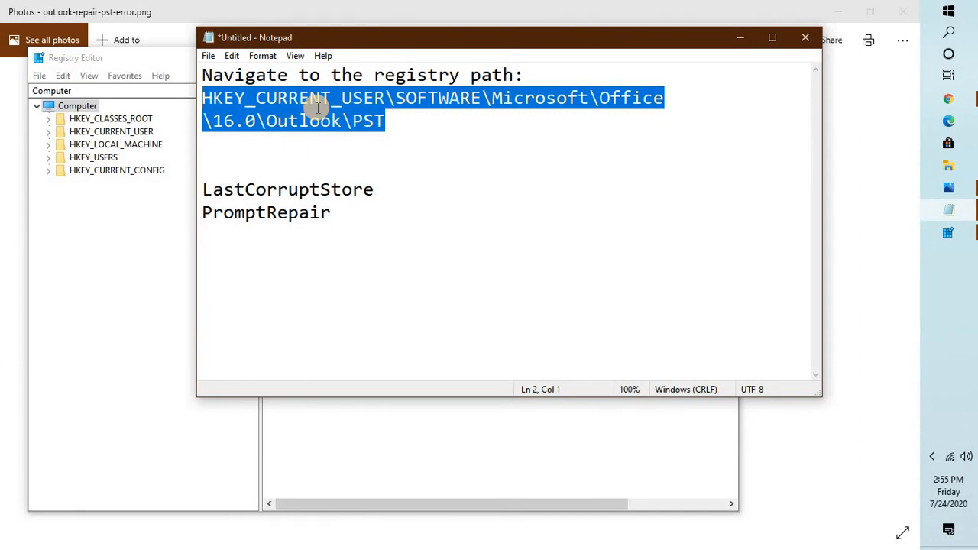
mouse_move(136, 132)
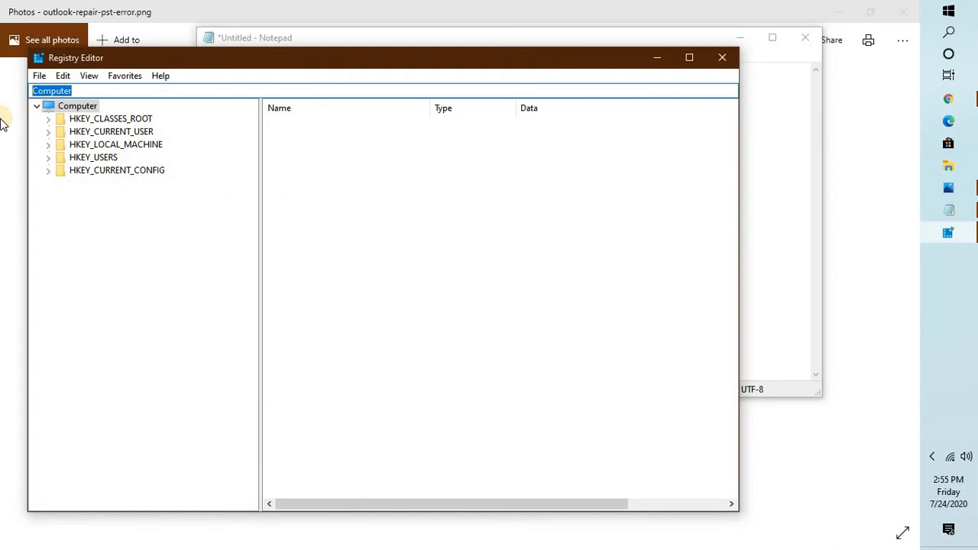
Step: Go to HKEY_CURRENT_USER\SOFTWARE\Microsoft\Office\16.0\Outlook\PST through the address bar
type("HKEY_CURRENT_USER\\SOFTWARE\\Microsoft\\Office\\16.0\\Outlook\\PST")
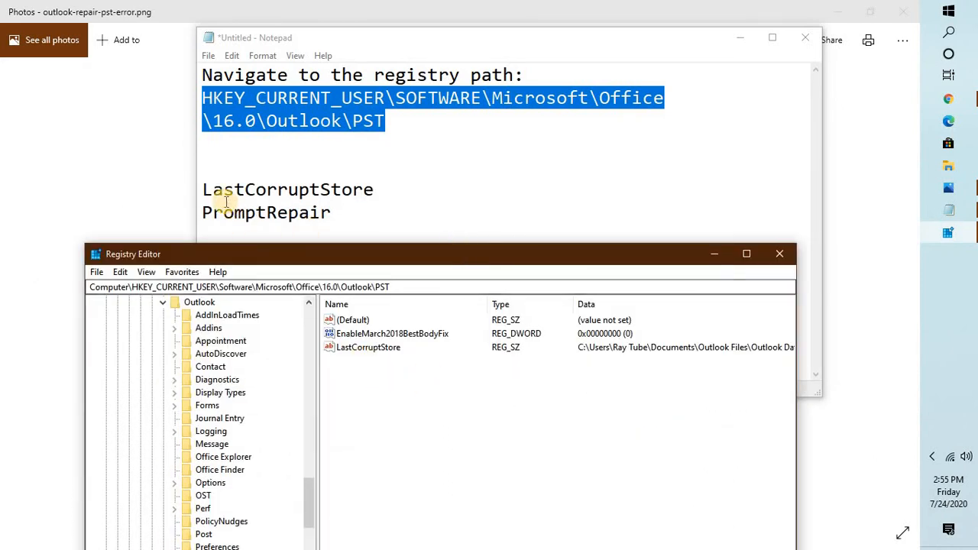
mouse_move(368, 189)
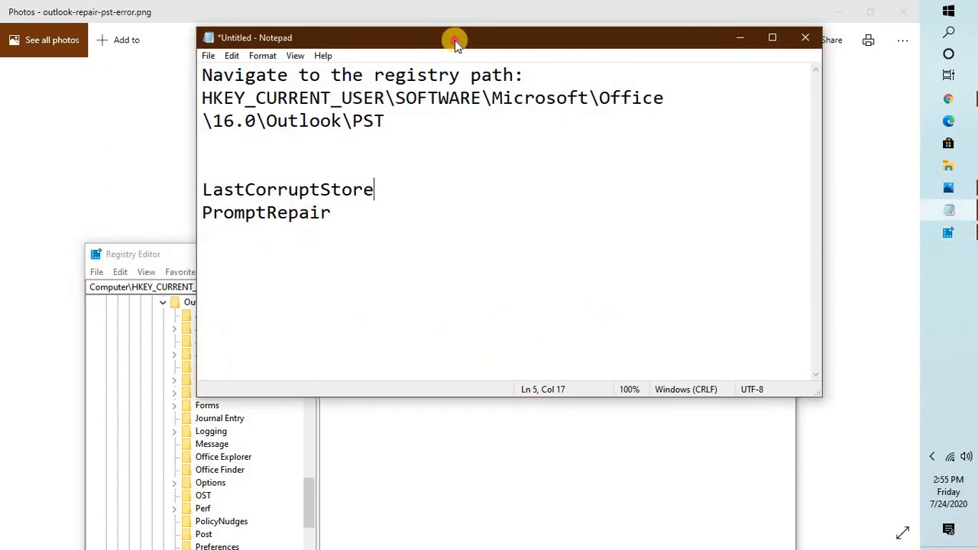
Step: Move the Notepad notes up to uncover the PST values and select LastCorruptStore
left_click_drag(455, 37, 494, 172)
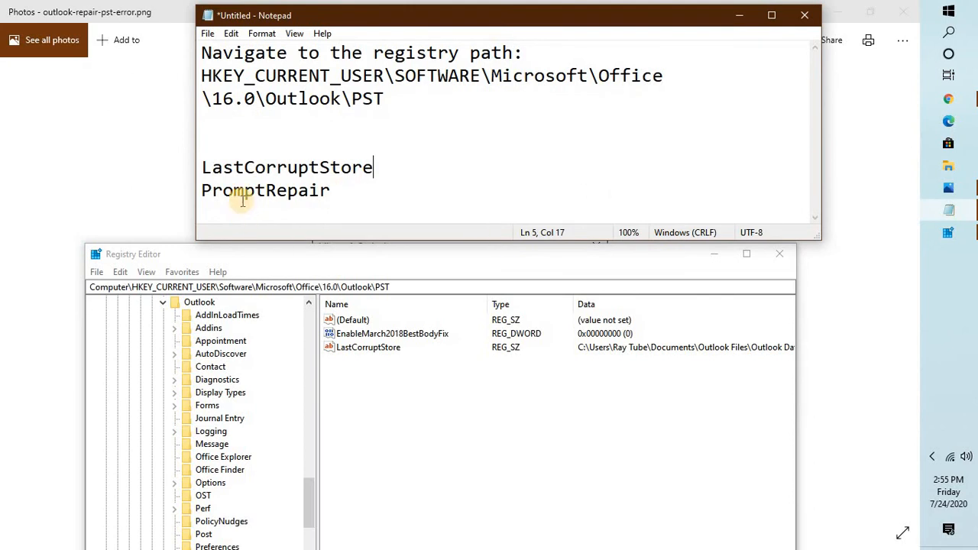
mouse_move(244, 208)
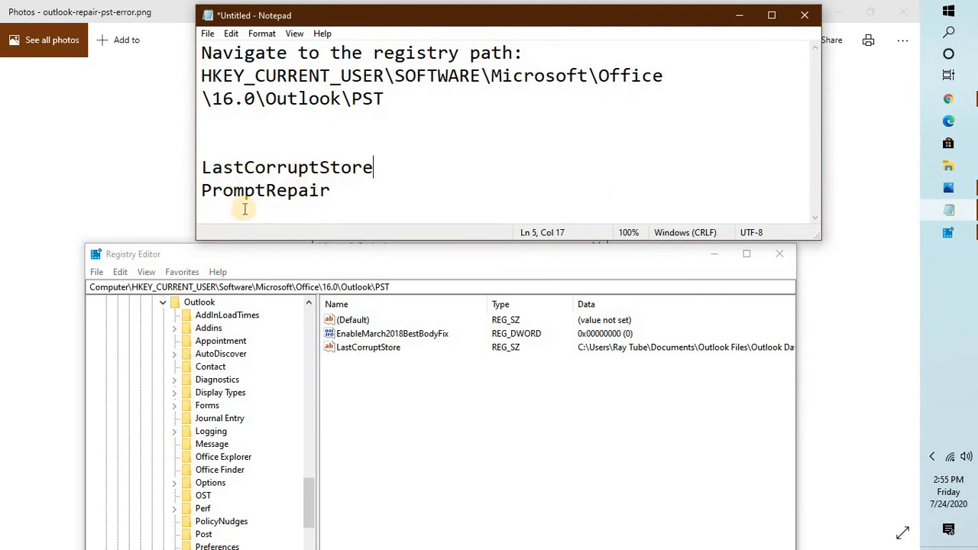
left_click(369, 347)
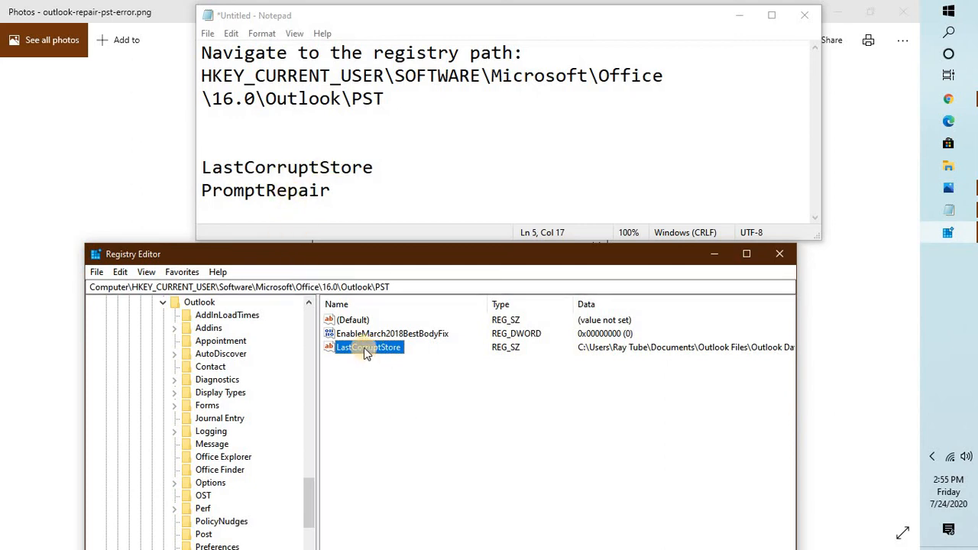
Step: Choose Delete on LastCorruptStore, cancel the first confirmation, then request deletion again
right_click(368, 347)
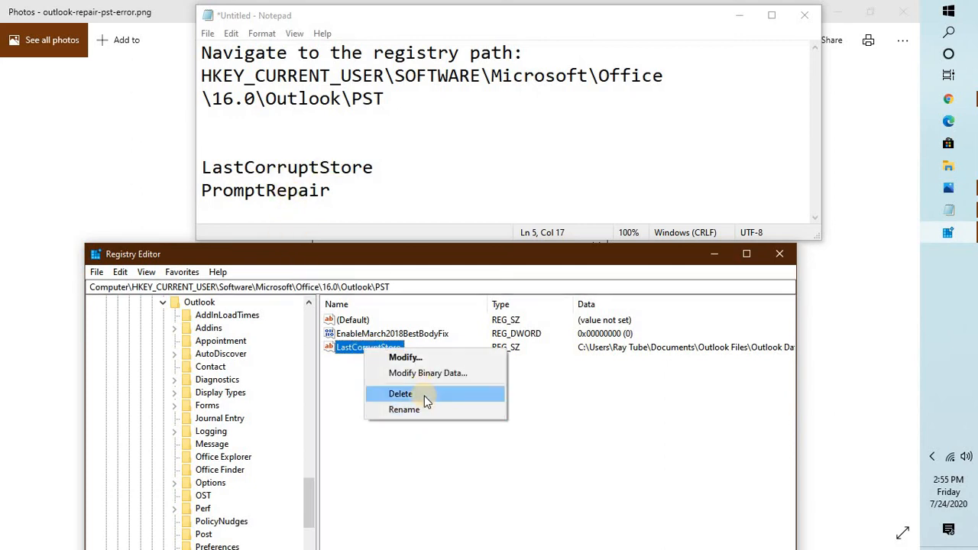
left_click(400, 394)
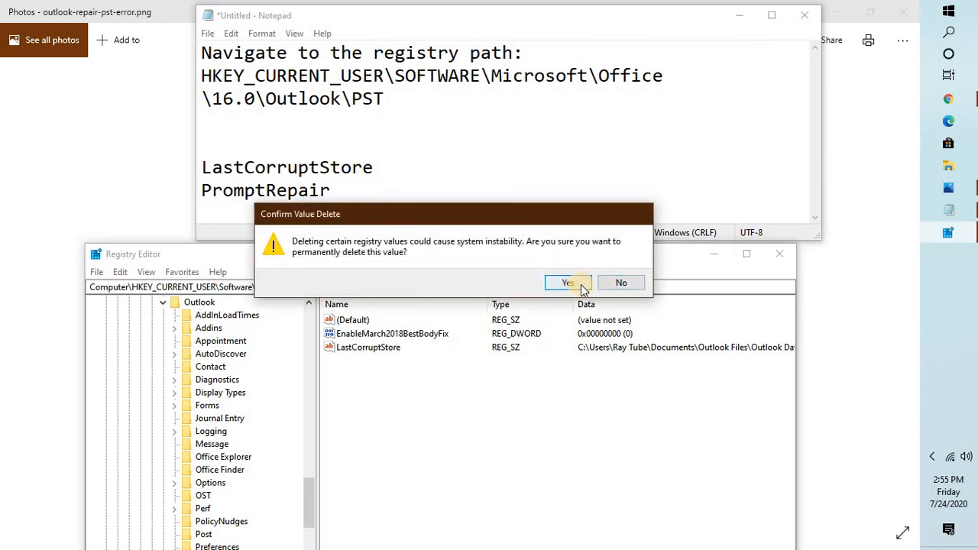
left_click(567, 282)
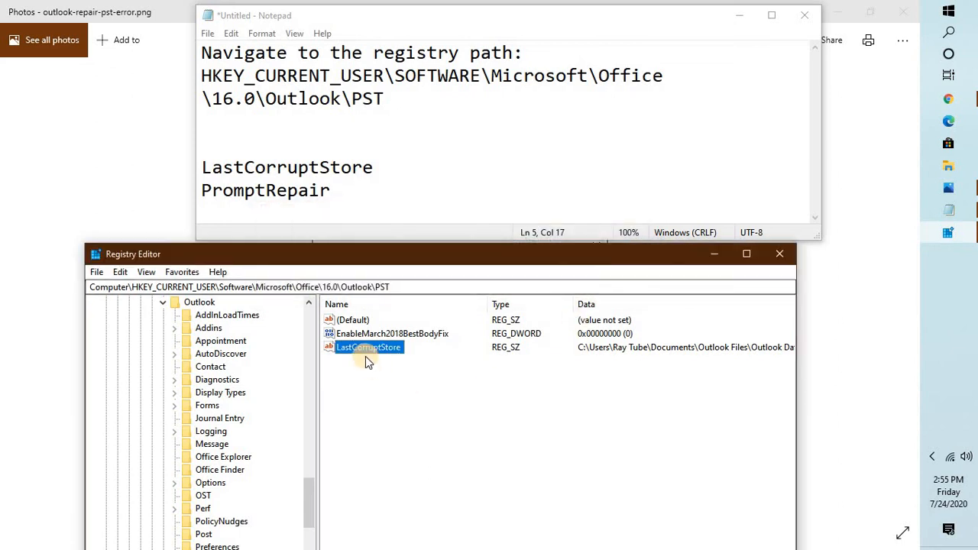
right_click(368, 347)
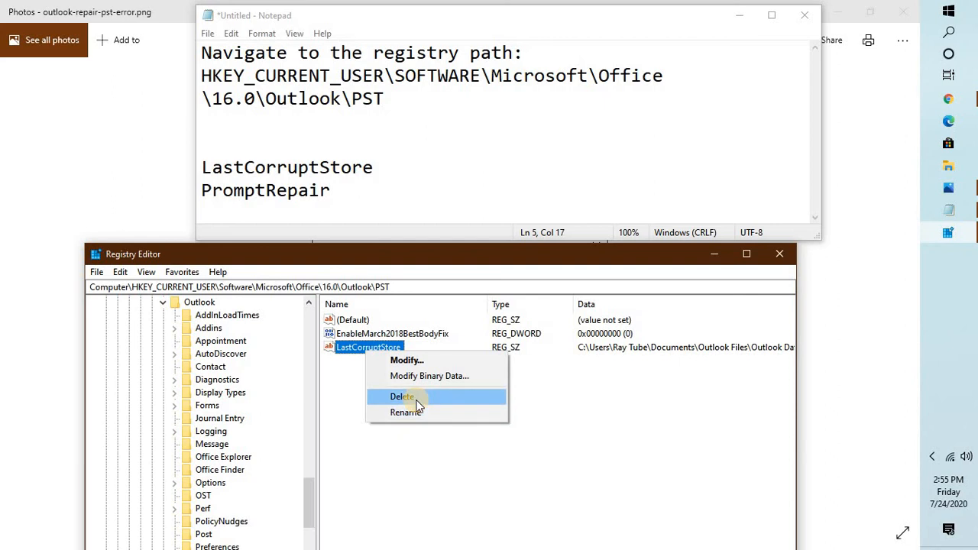
left_click(400, 396)
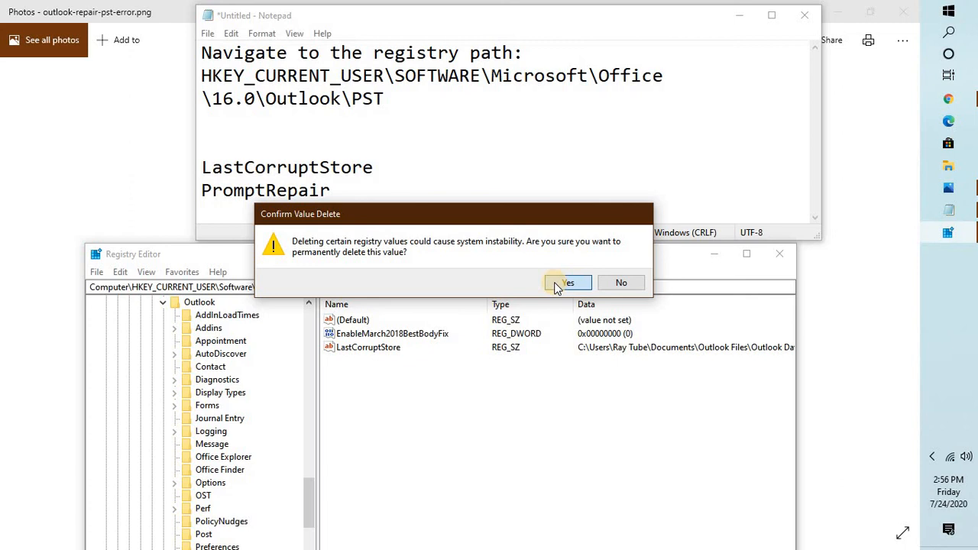
mouse_move(397, 273)
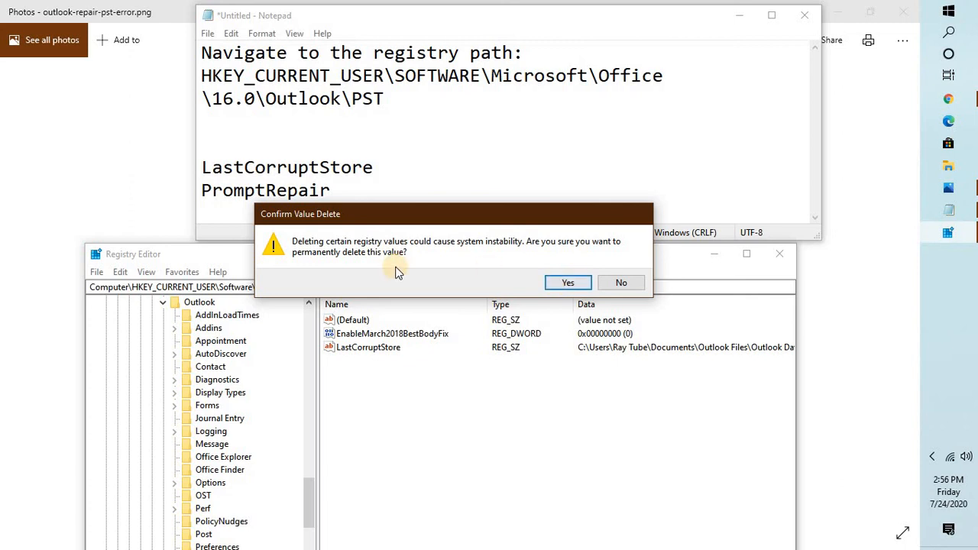